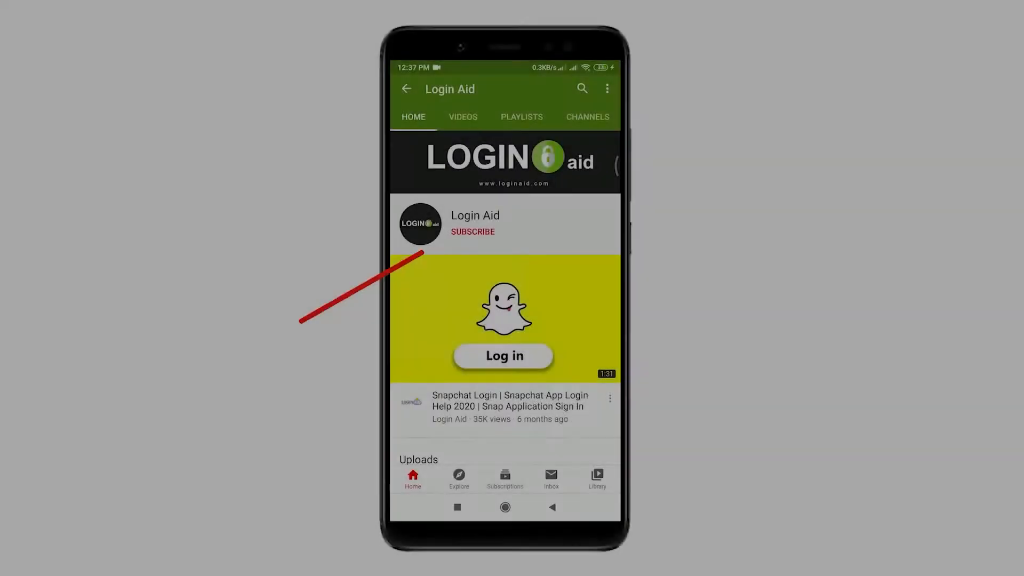
# - Open a new Firefox tab and go to outlook.com
pyautogui.click(471, 231)
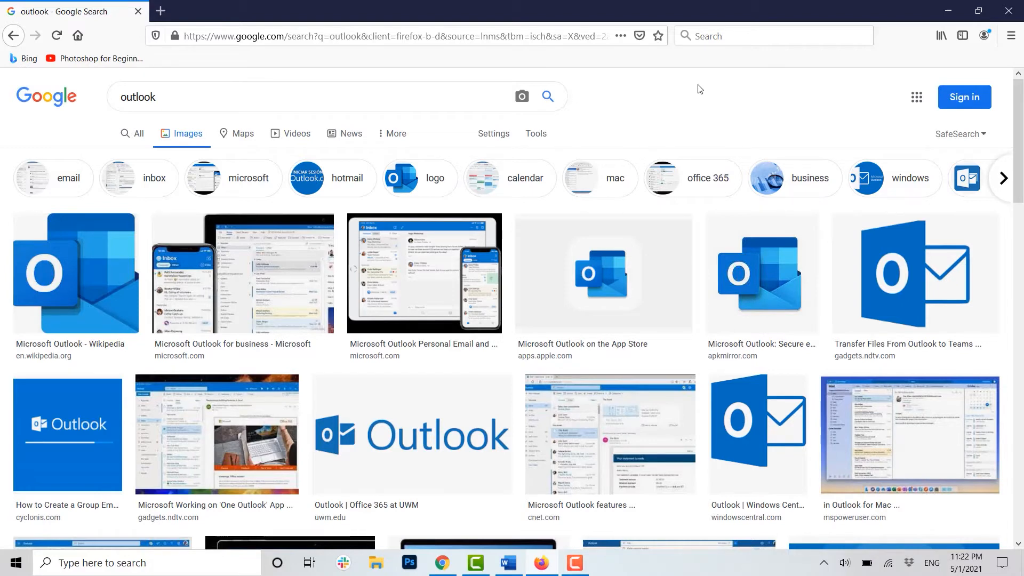
pyautogui.moveTo(621, 303)
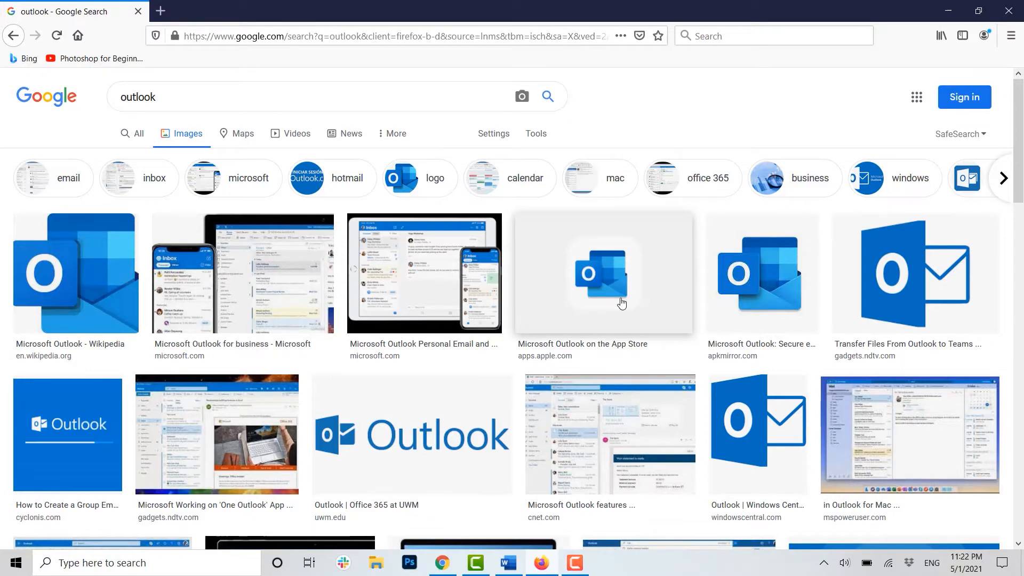
pyautogui.moveTo(609, 117)
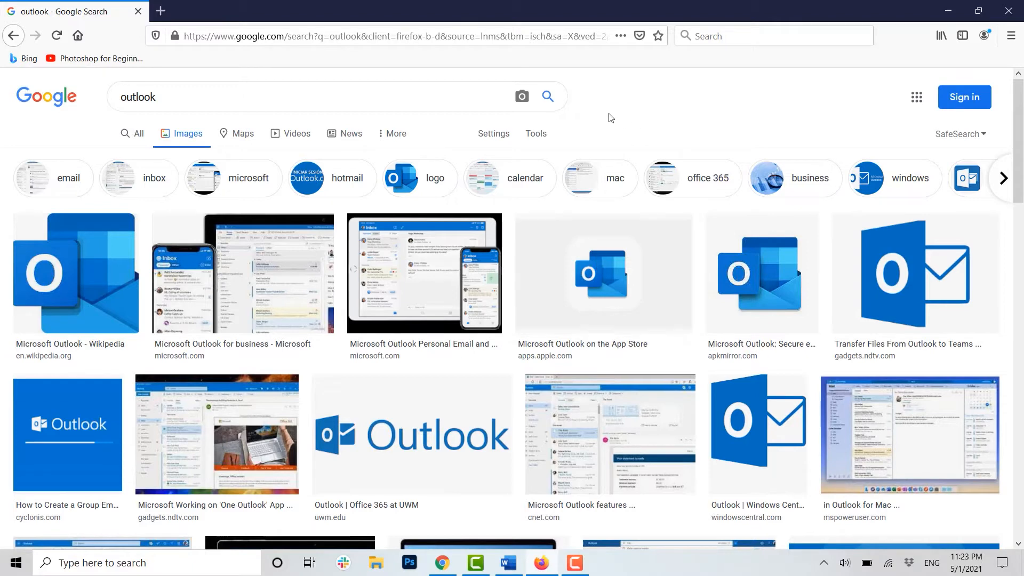
pyautogui.moveTo(161, 13)
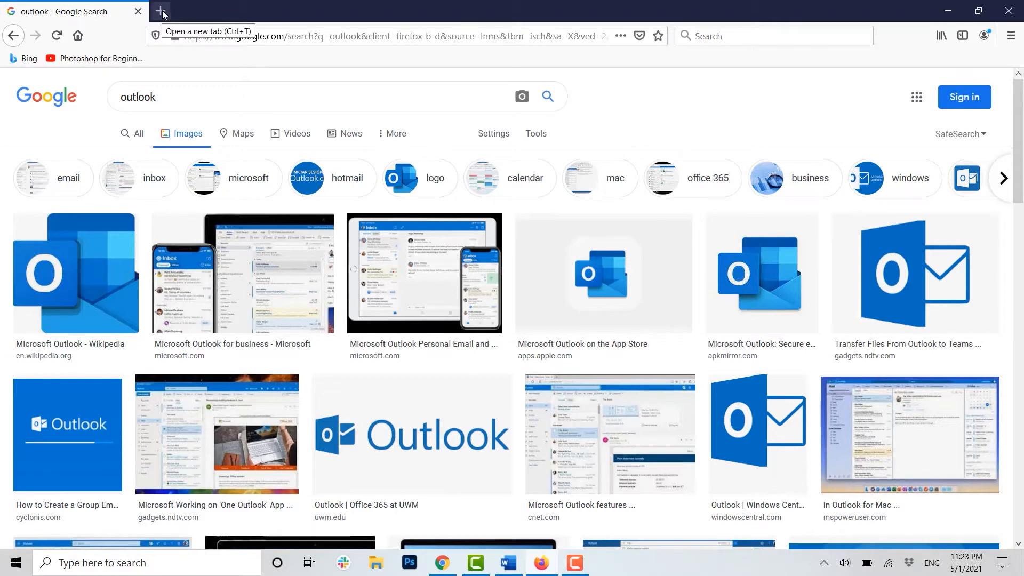
pyautogui.click(160, 11)
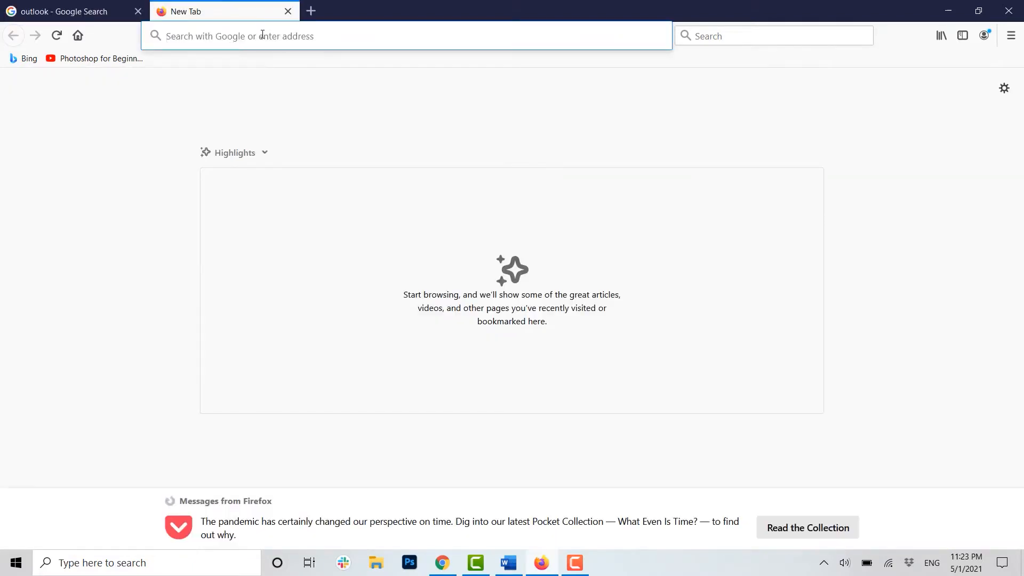
pyautogui.write('outlook.com')
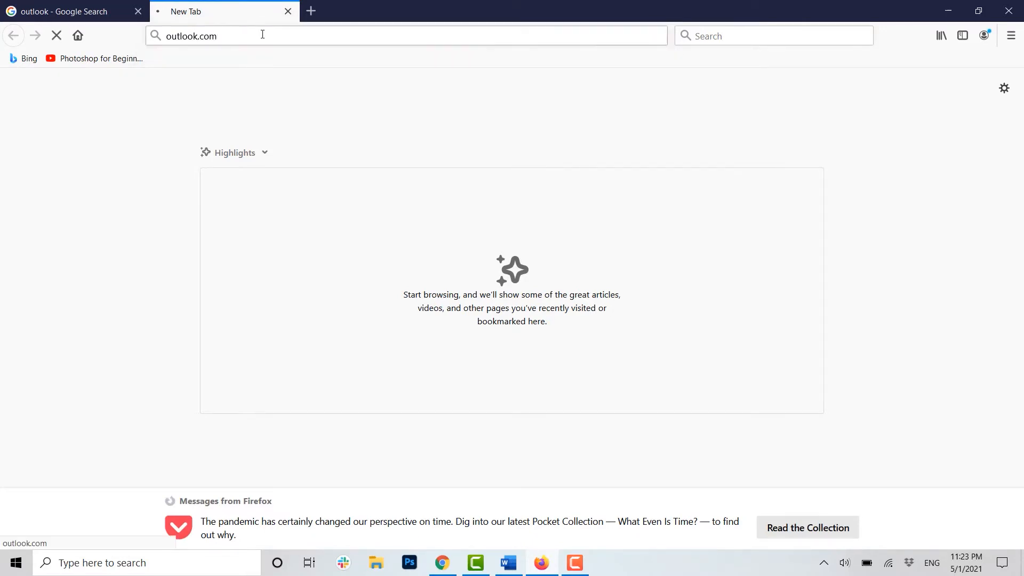
pyautogui.press('Return')
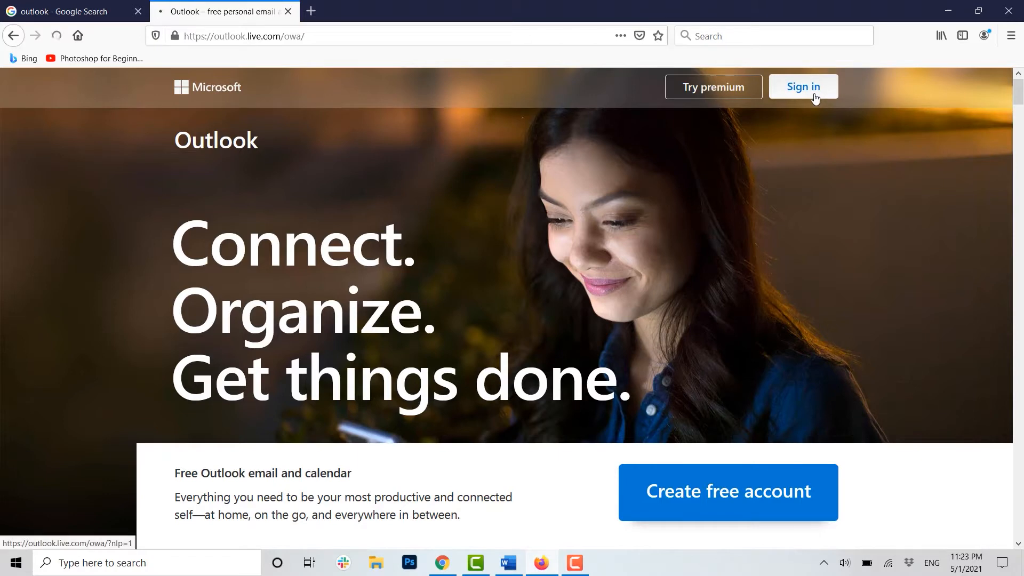
pyautogui.click(803, 87)
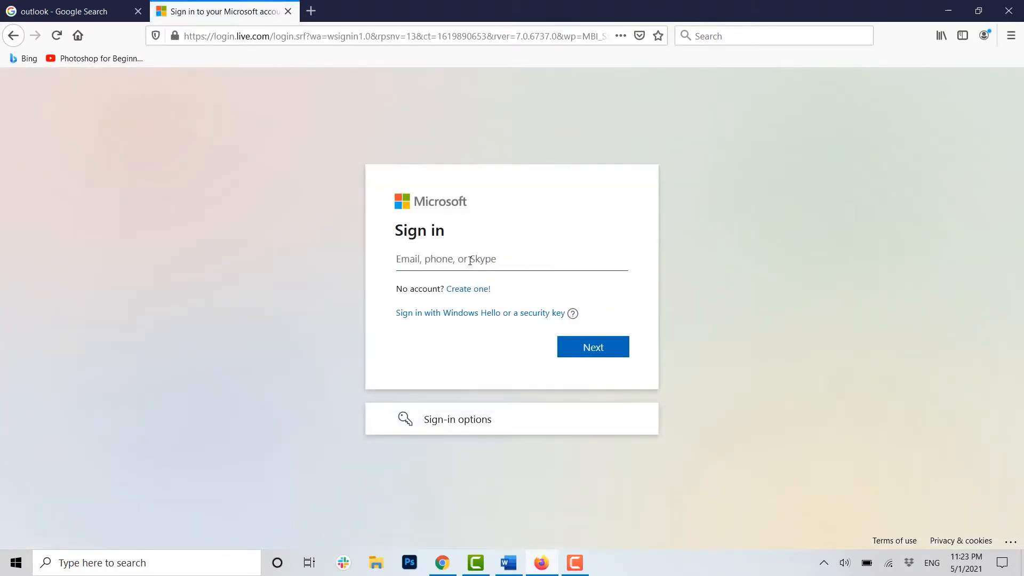
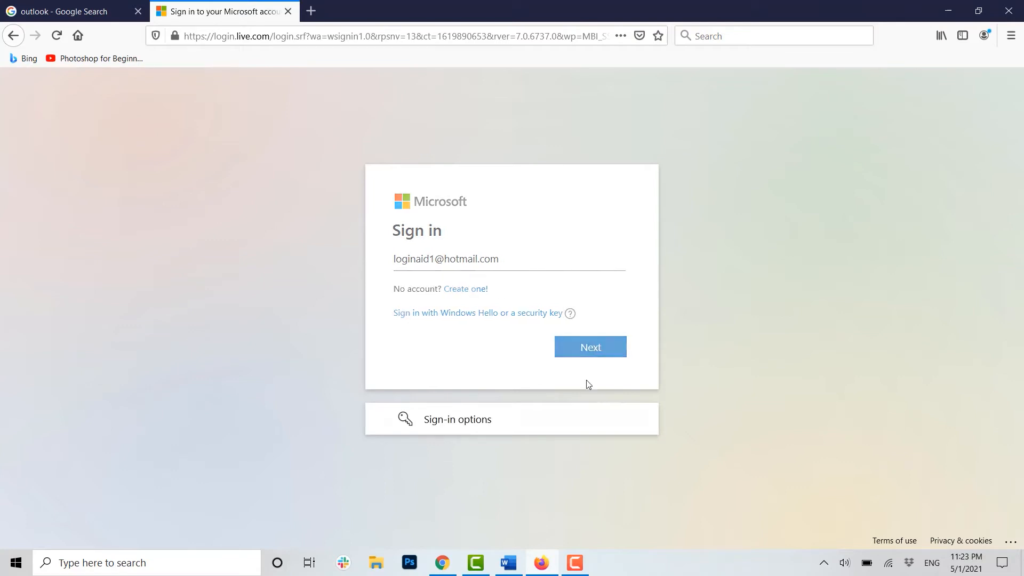
pyautogui.click(588, 346)
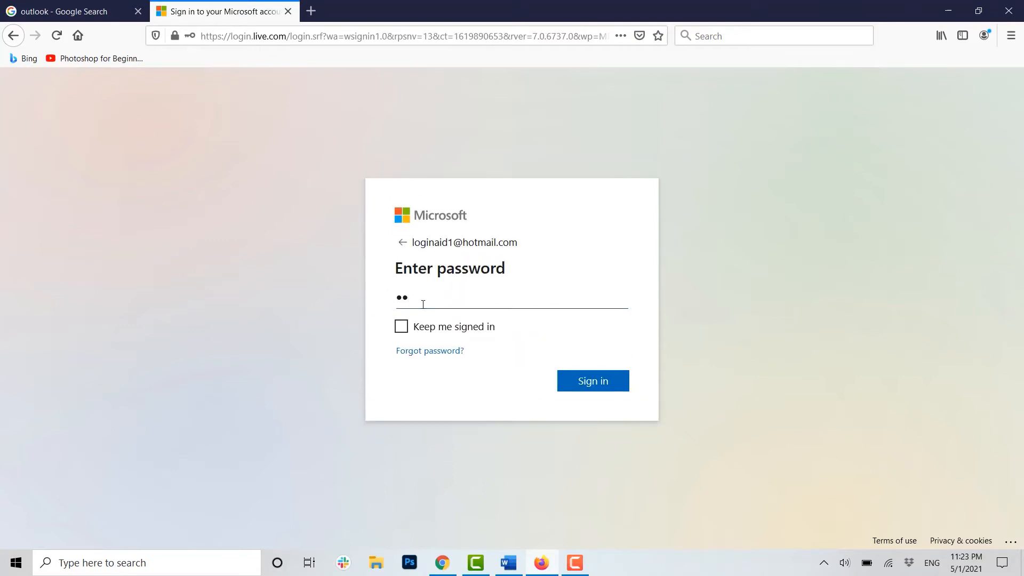
pyautogui.write('password')
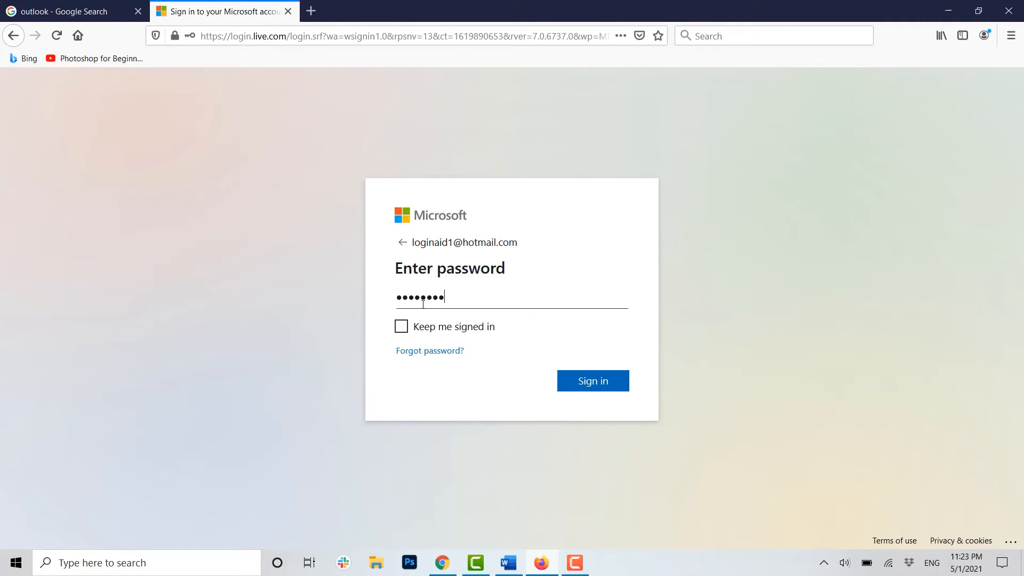
pyautogui.click(591, 381)
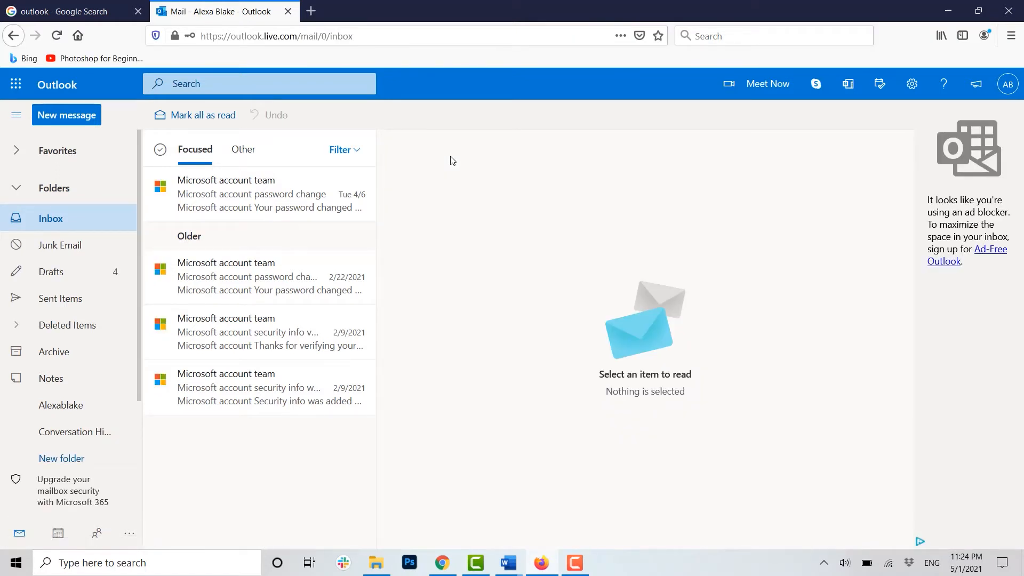
# - Compose a new email to the suggested 'login' contact, subject Greetings, body Hey
pyautogui.click(66, 115)
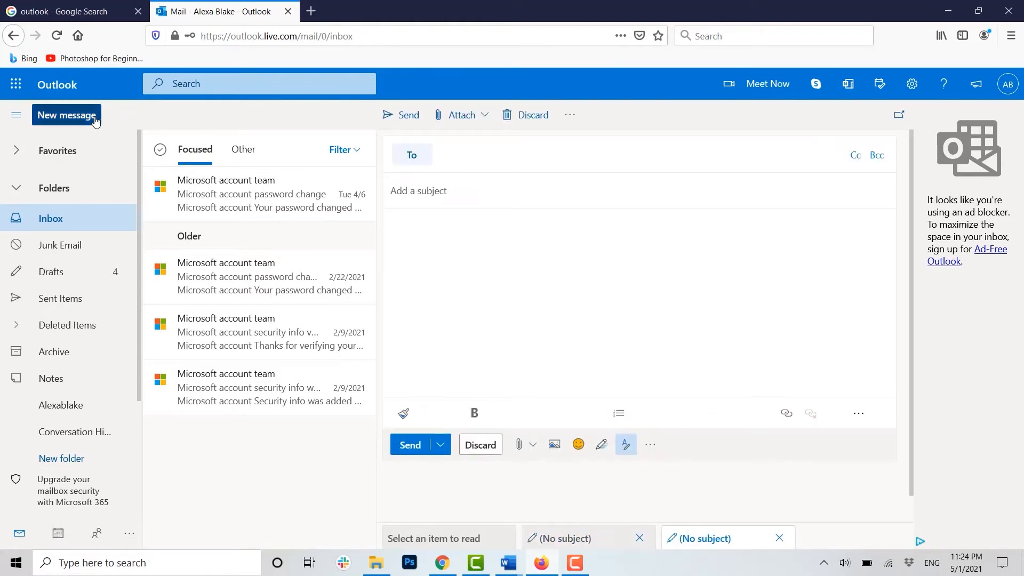
pyautogui.click(457, 155)
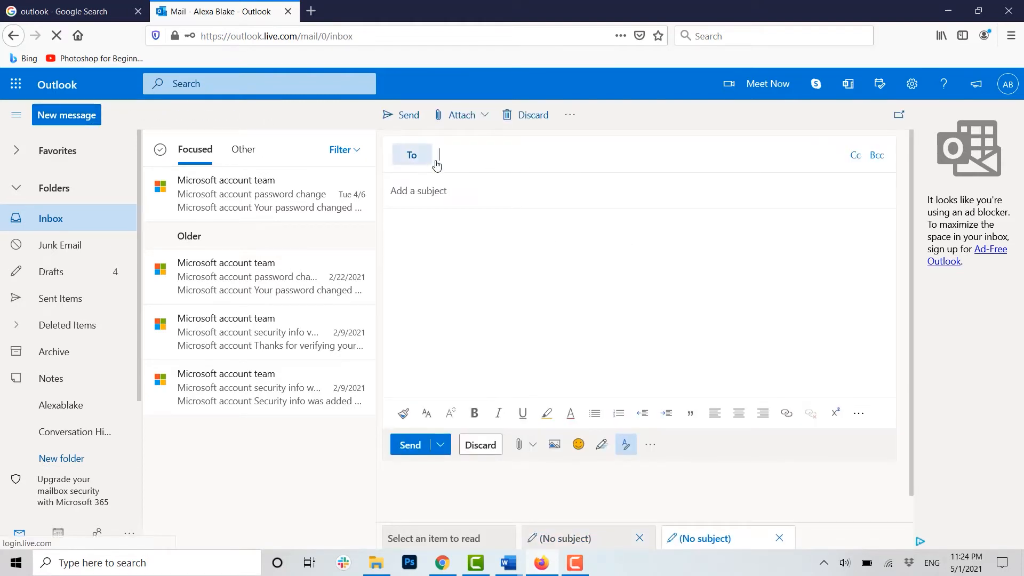
pyautogui.write('l')
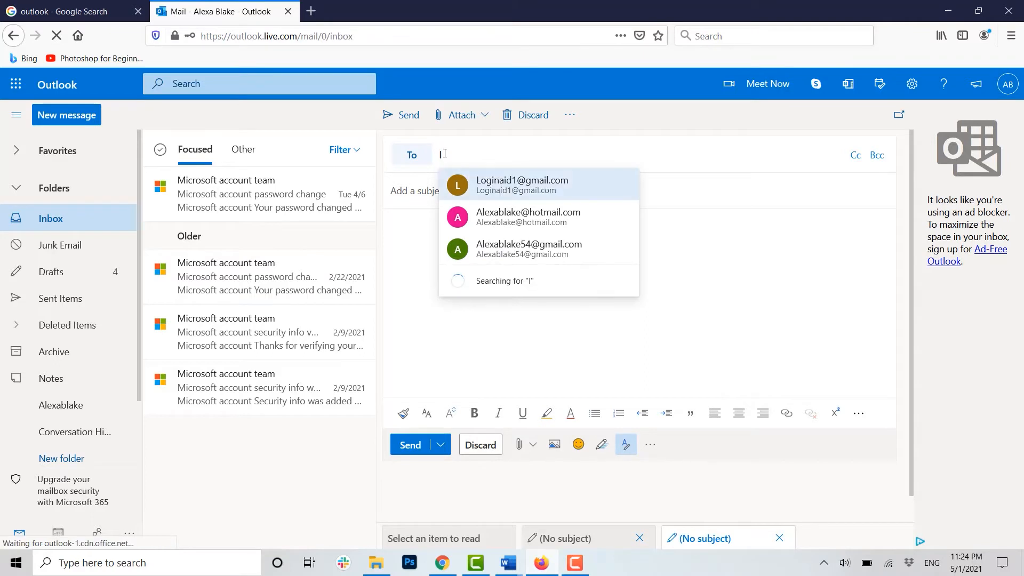
pyautogui.write('ogin')
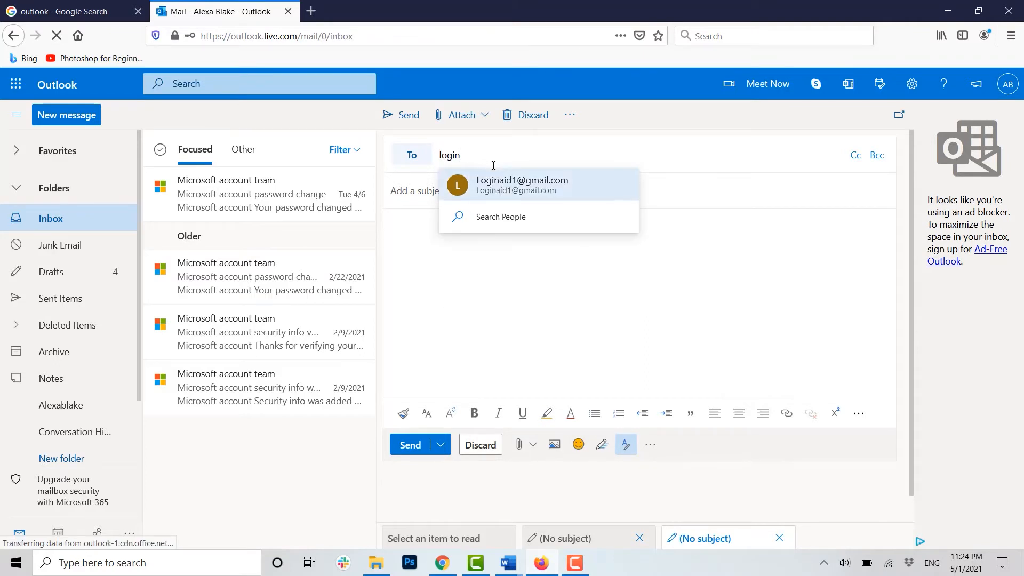
pyautogui.click(521, 185)
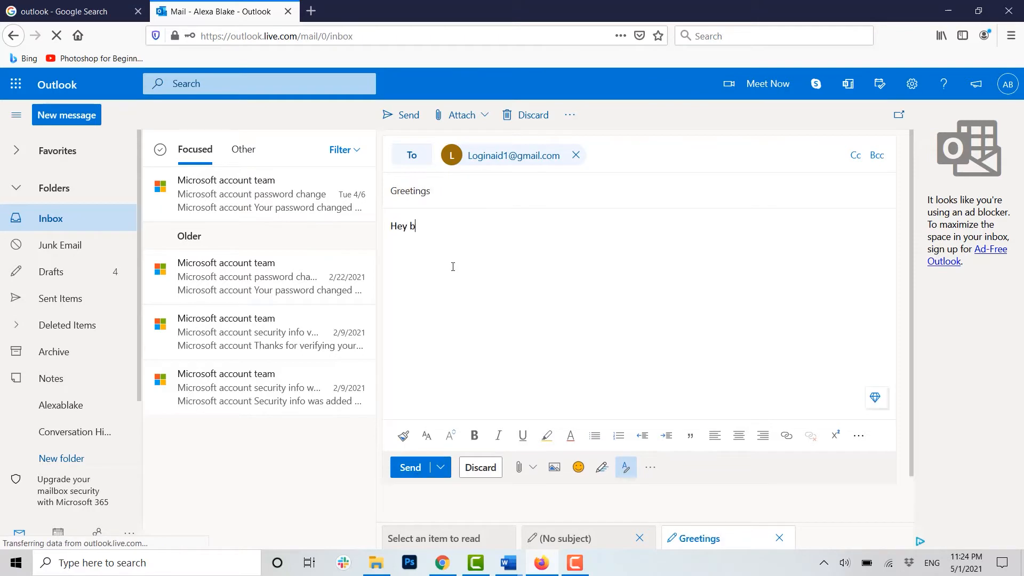
pyautogui.press('backspace')
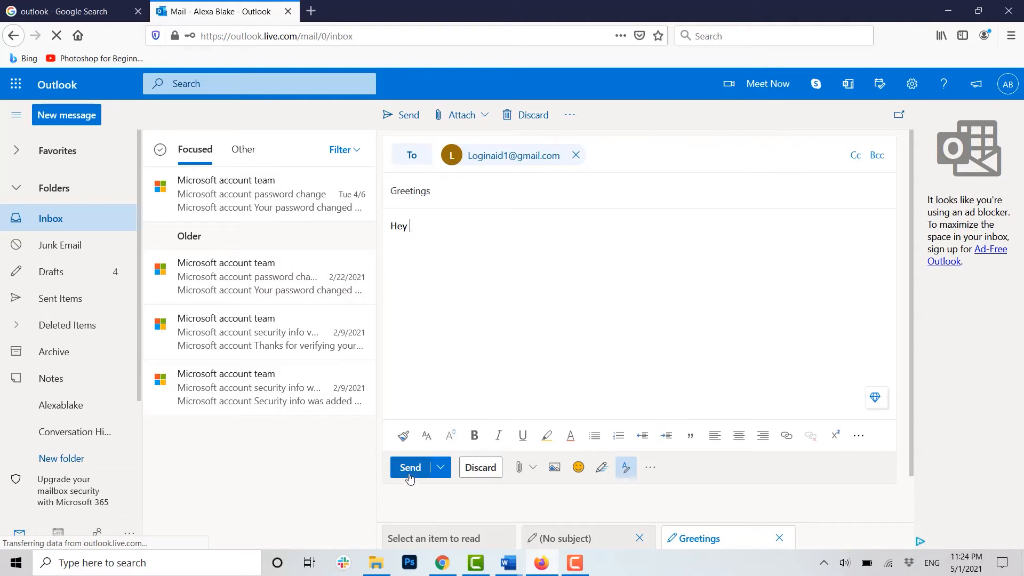
pyautogui.moveTo(410, 467)
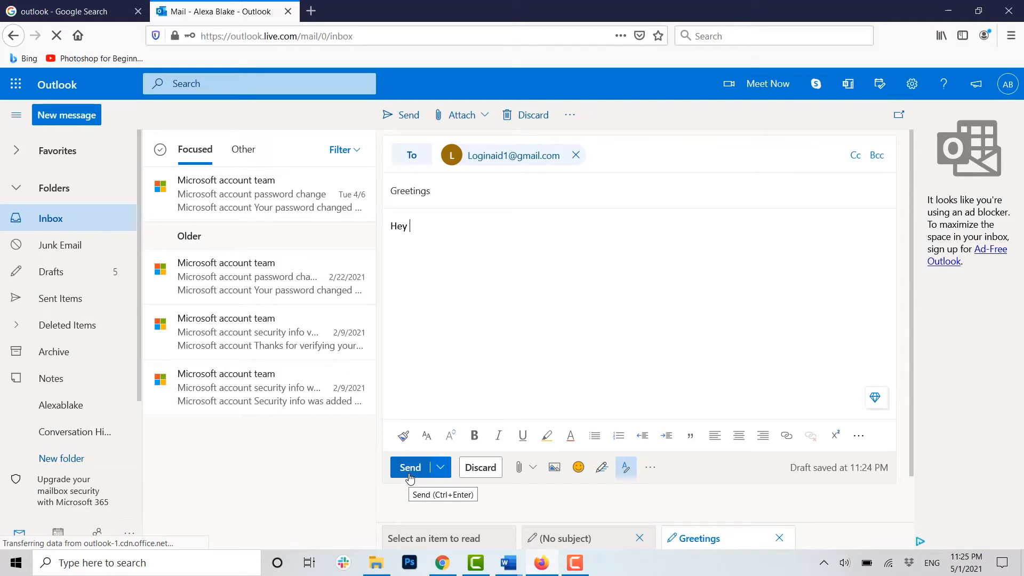
pyautogui.moveTo(441, 474)
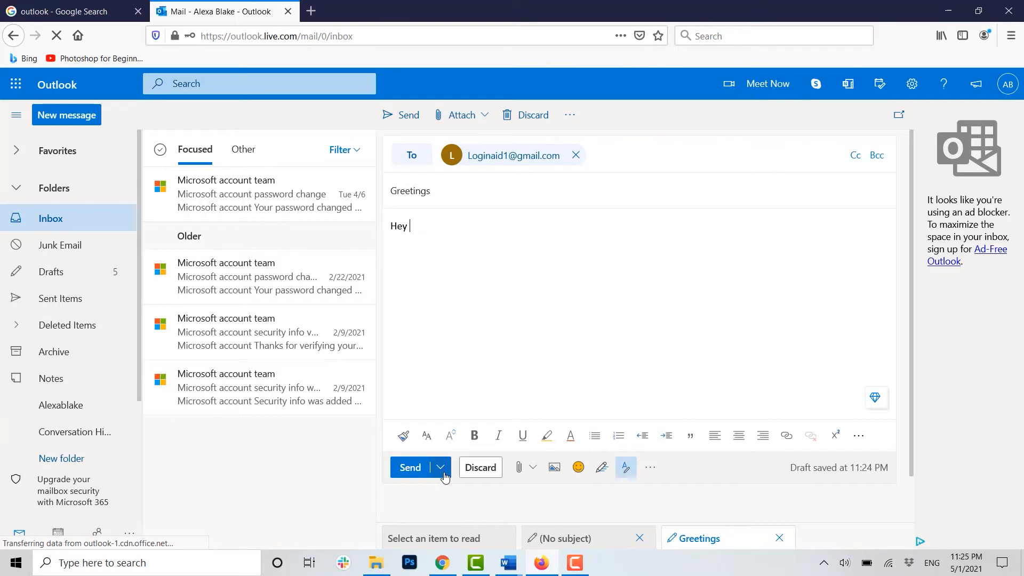
# - Use Send later to pick May 3 at 10:00 AM and confirm the scheduled send
pyautogui.click(439, 470)
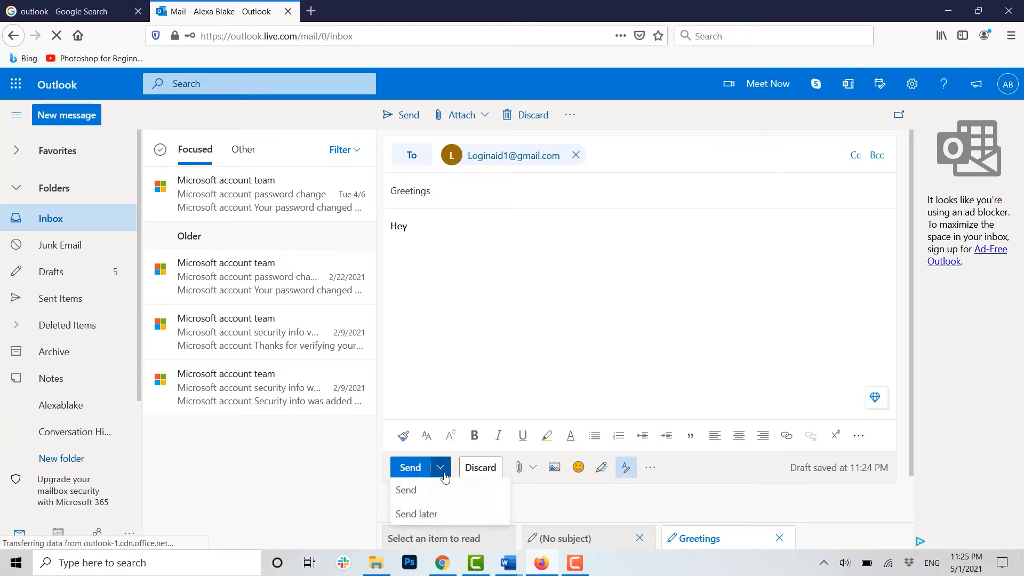
pyautogui.click(417, 514)
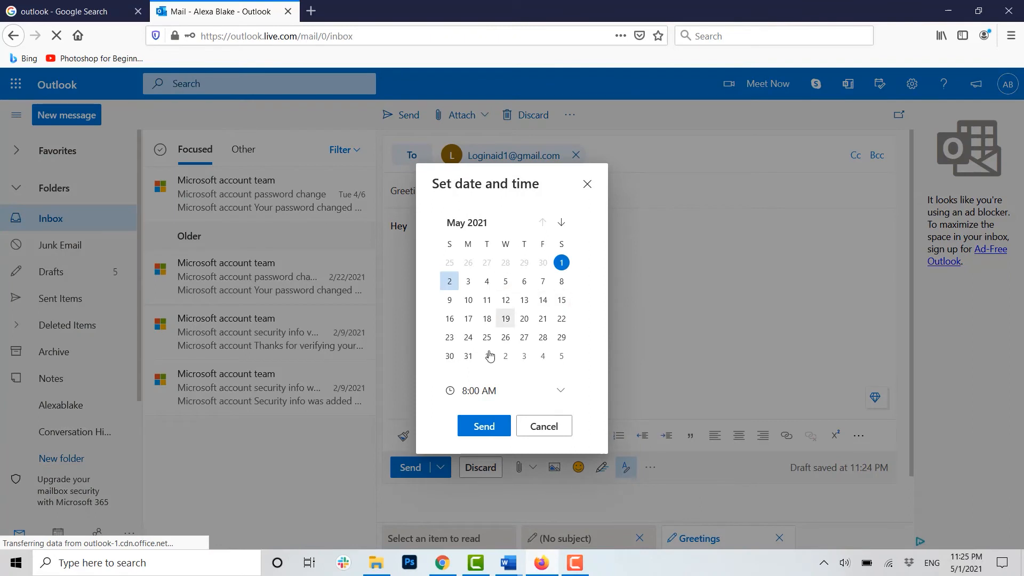
pyautogui.moveTo(500, 392)
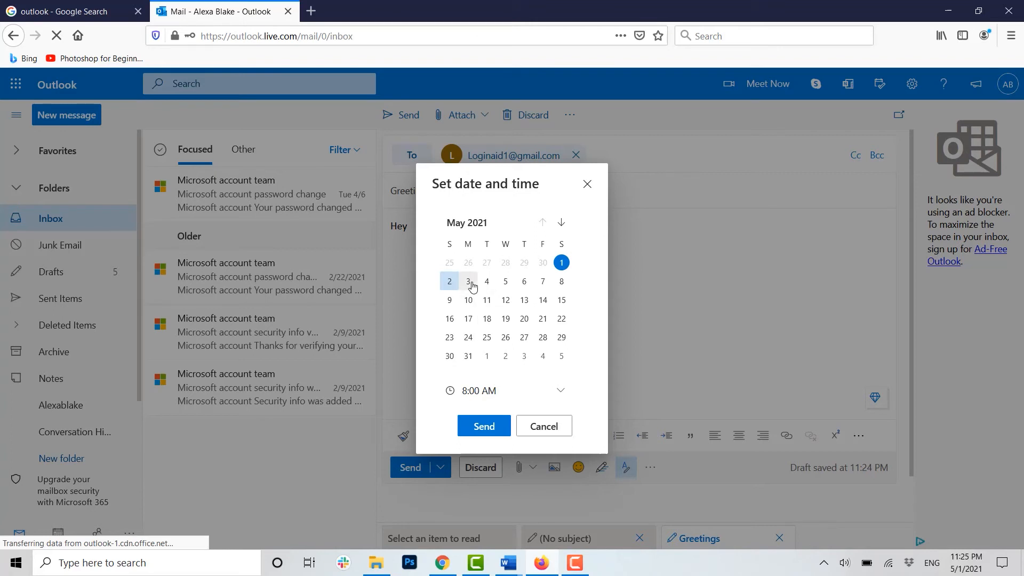
pyautogui.click(468, 281)
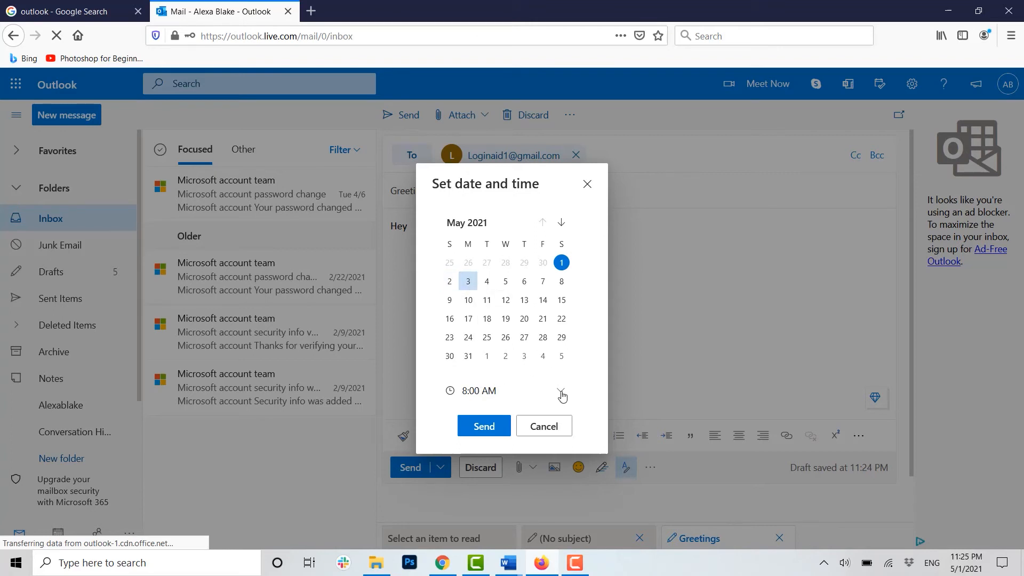
pyautogui.click(561, 389)
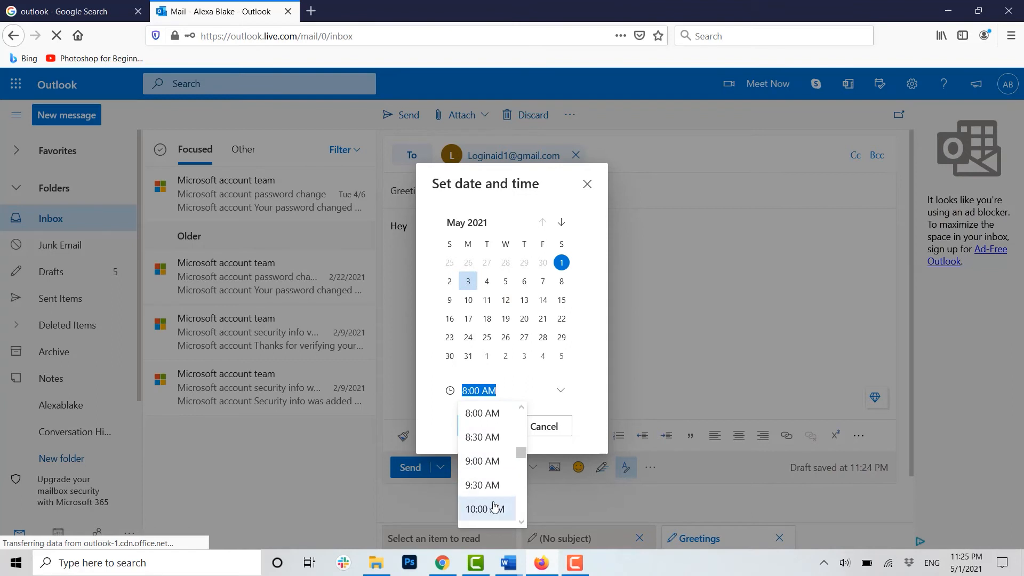
pyautogui.click(485, 508)
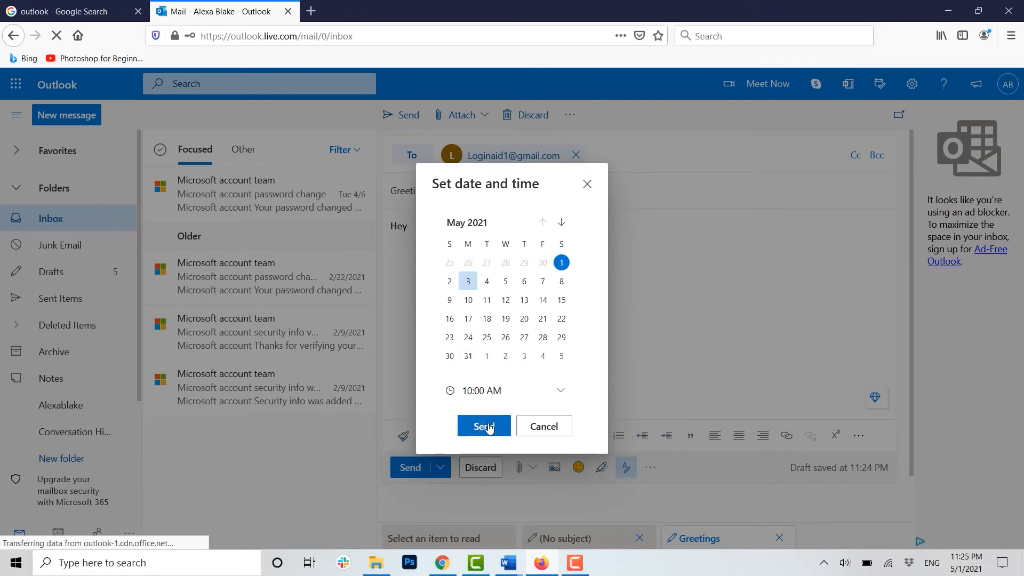
pyautogui.click(482, 425)
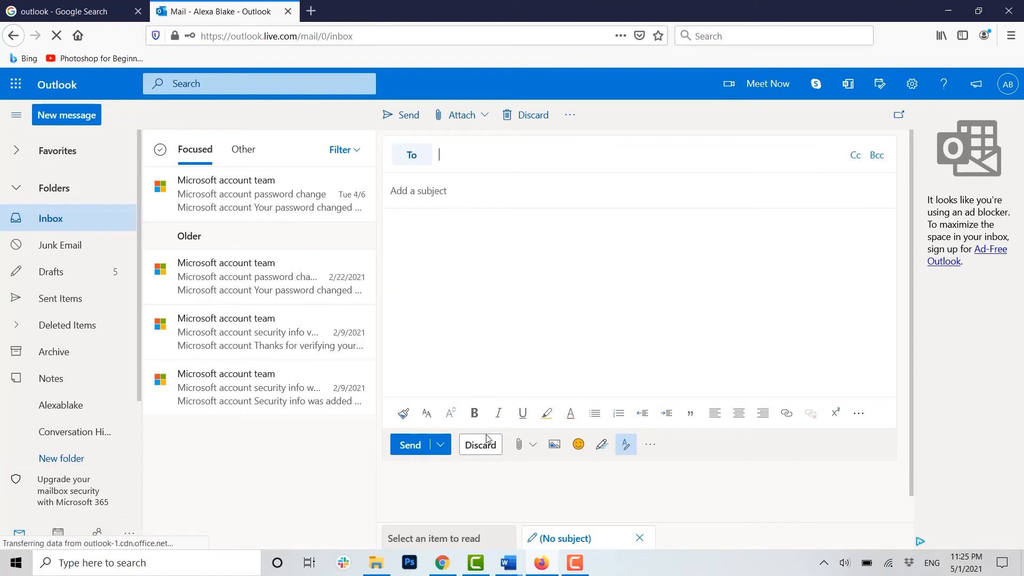
pyautogui.moveTo(487, 307)
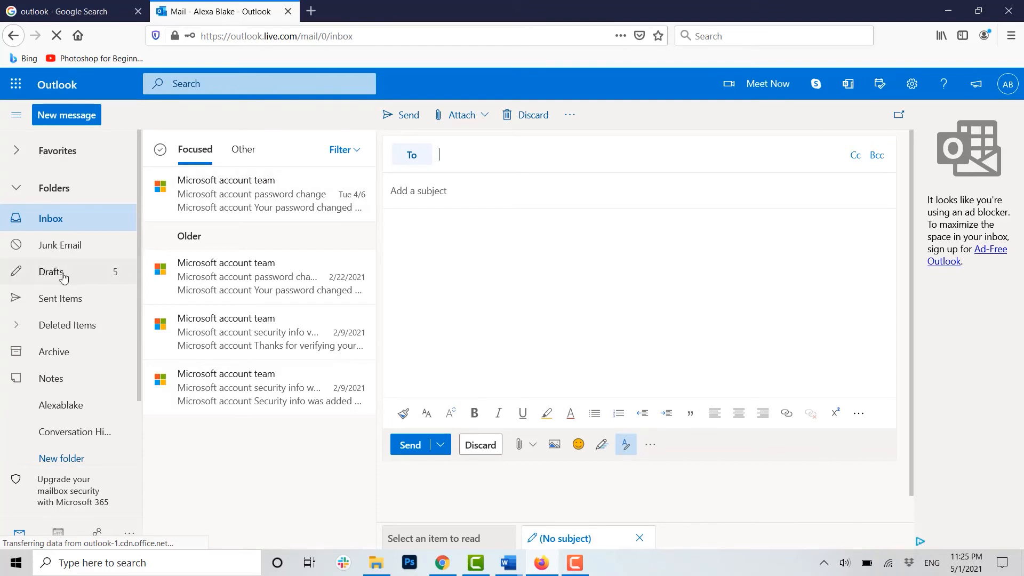
# - Open Drafts to see Greetings scheduled for Mon 5/3, 10:00 AM
pyautogui.click(51, 272)
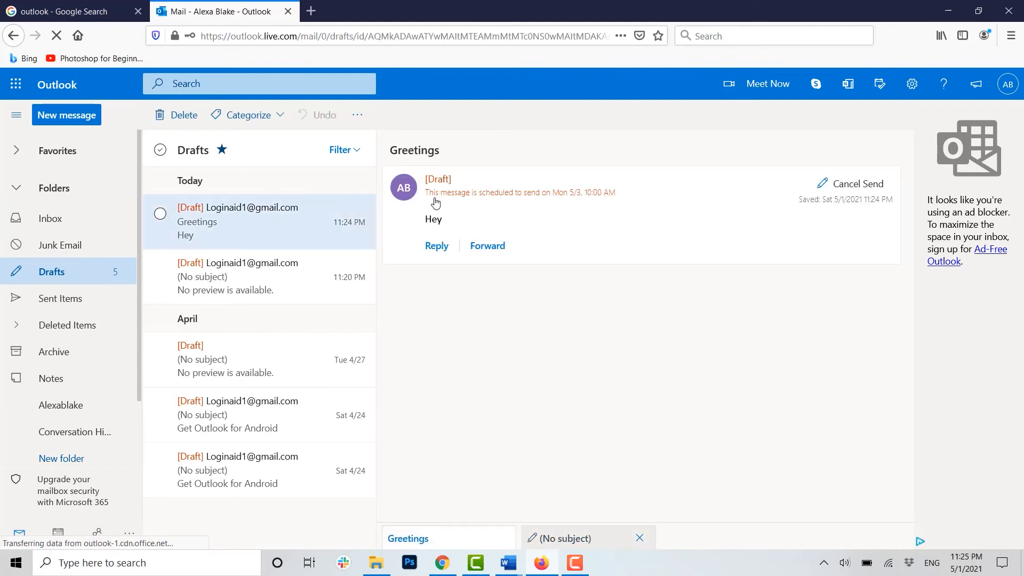
pyautogui.moveTo(577, 207)
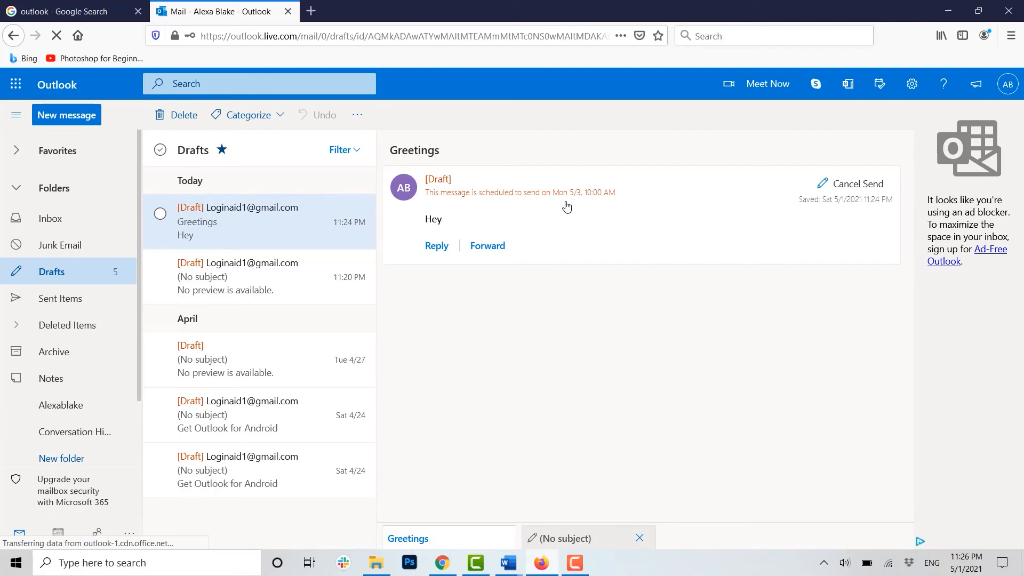
pyautogui.moveTo(686, 210)
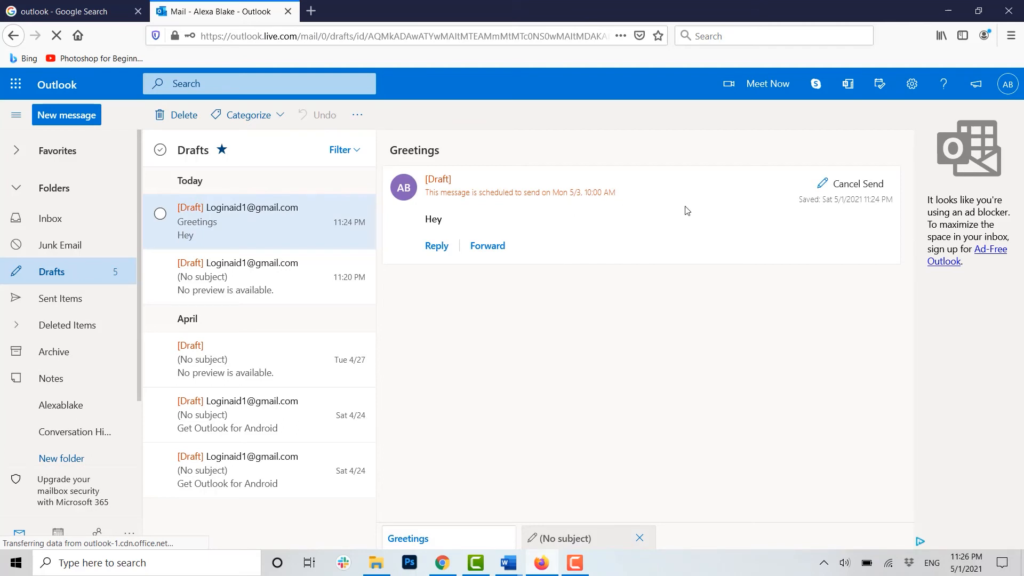
pyautogui.moveTo(720, 325)
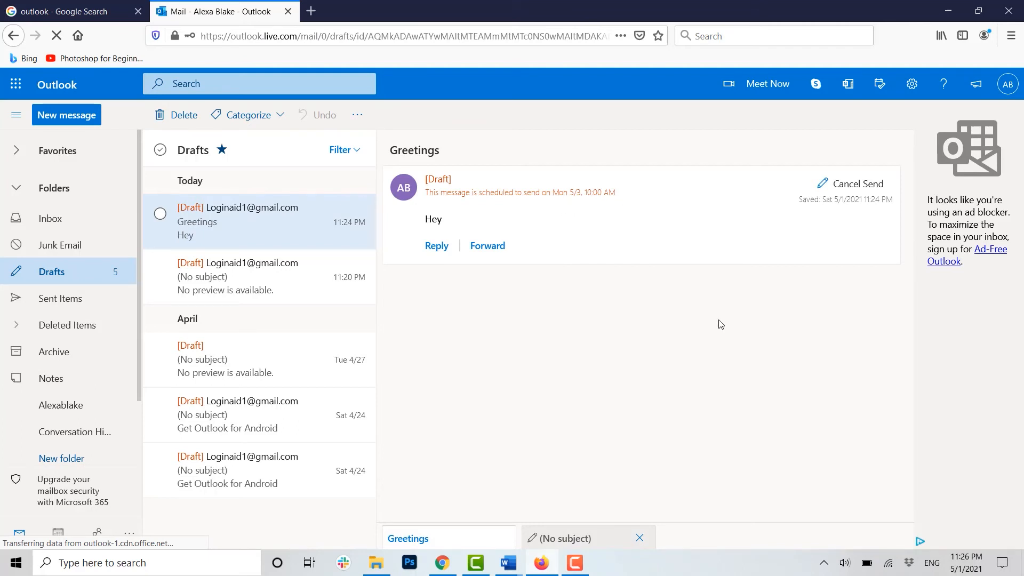